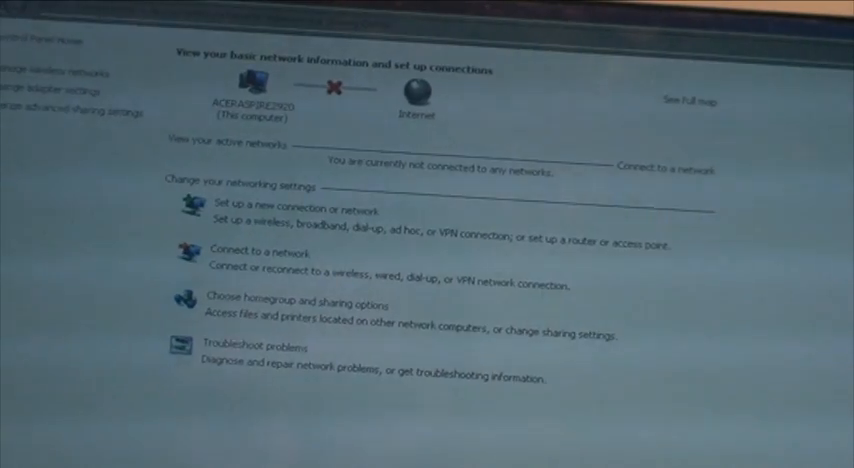
- Reach the phone's Tethering and portable hotspot screen via More settings
left_click(15, 455)
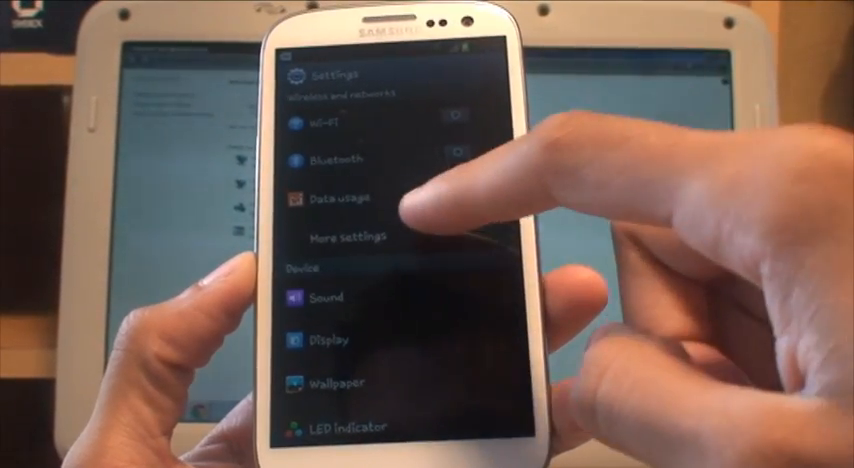
left_click(355, 236)
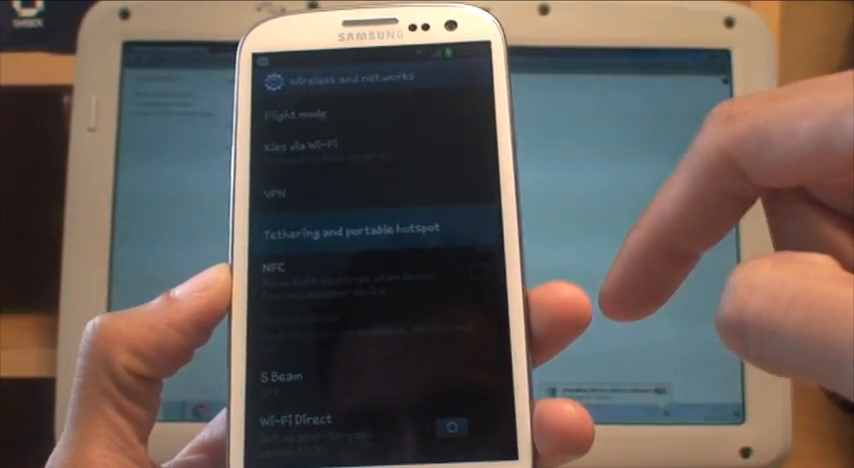
left_click(357, 227)
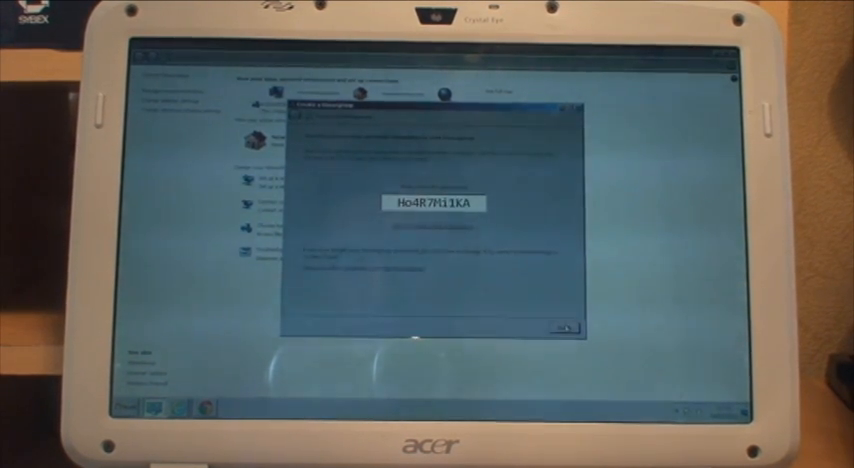
- Finish the Windows 7 homegroup setup after noting its password
left_click(561, 328)
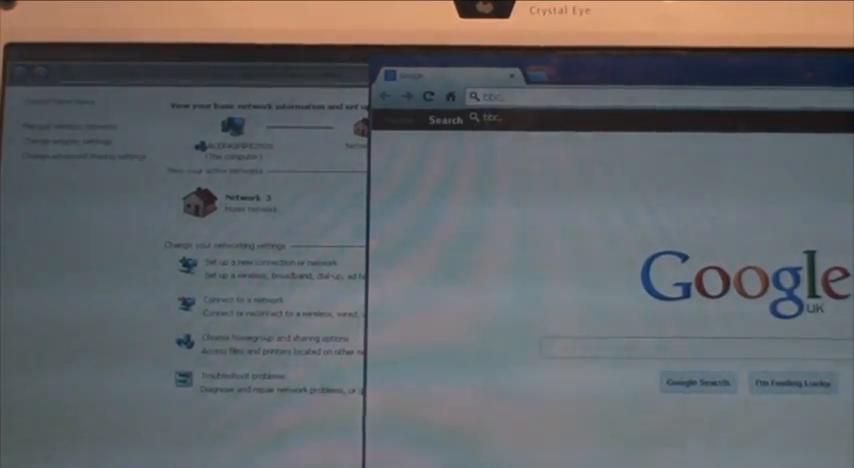
- Enter 'bbc.co' in Chrome's address bar
type("bbc.co")
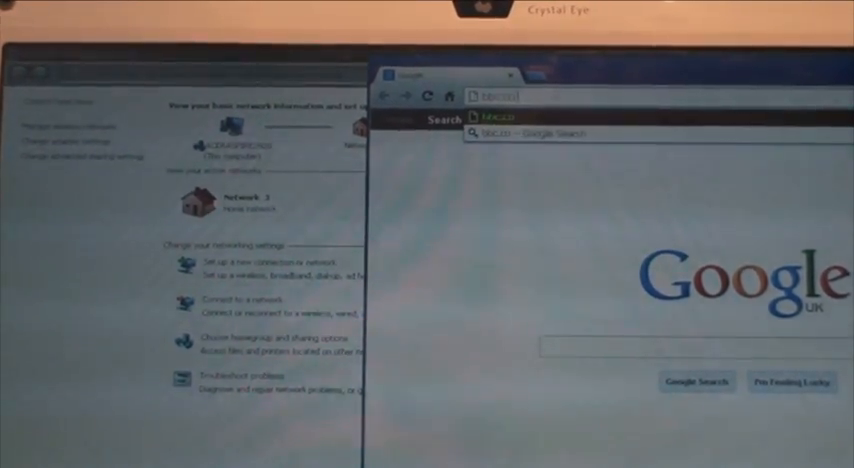